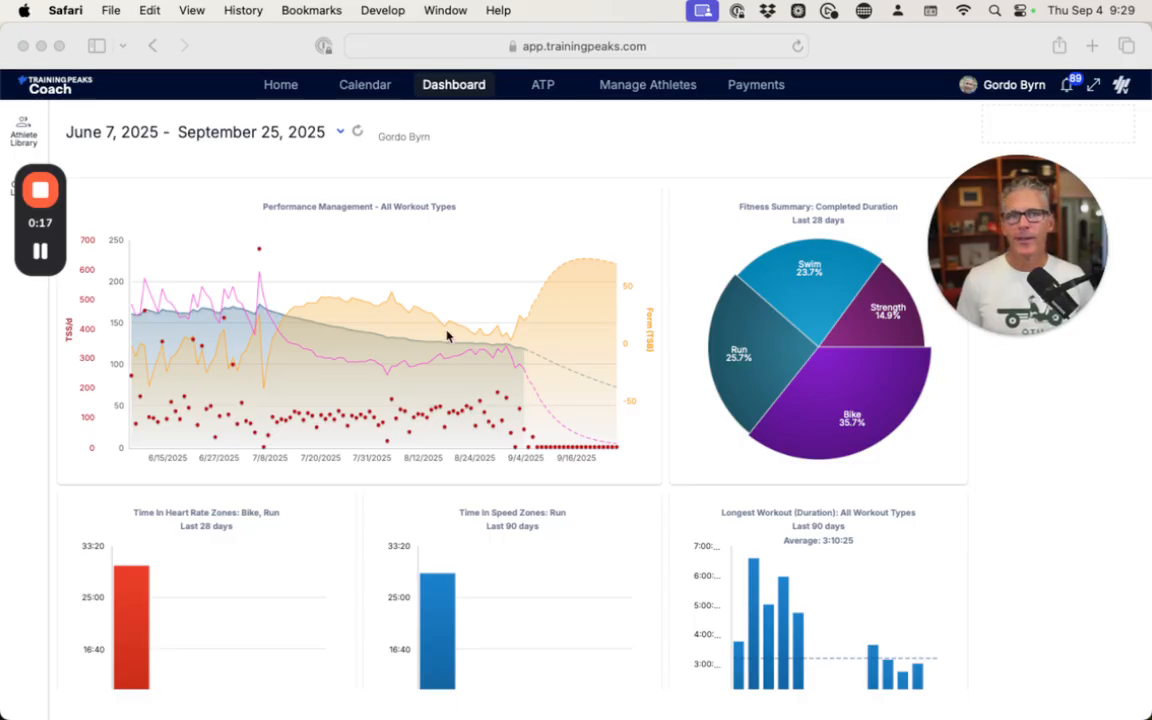
Scroll the dashboard down to the Fitness History: Peak Heart Rate table.
scroll(down, 3)
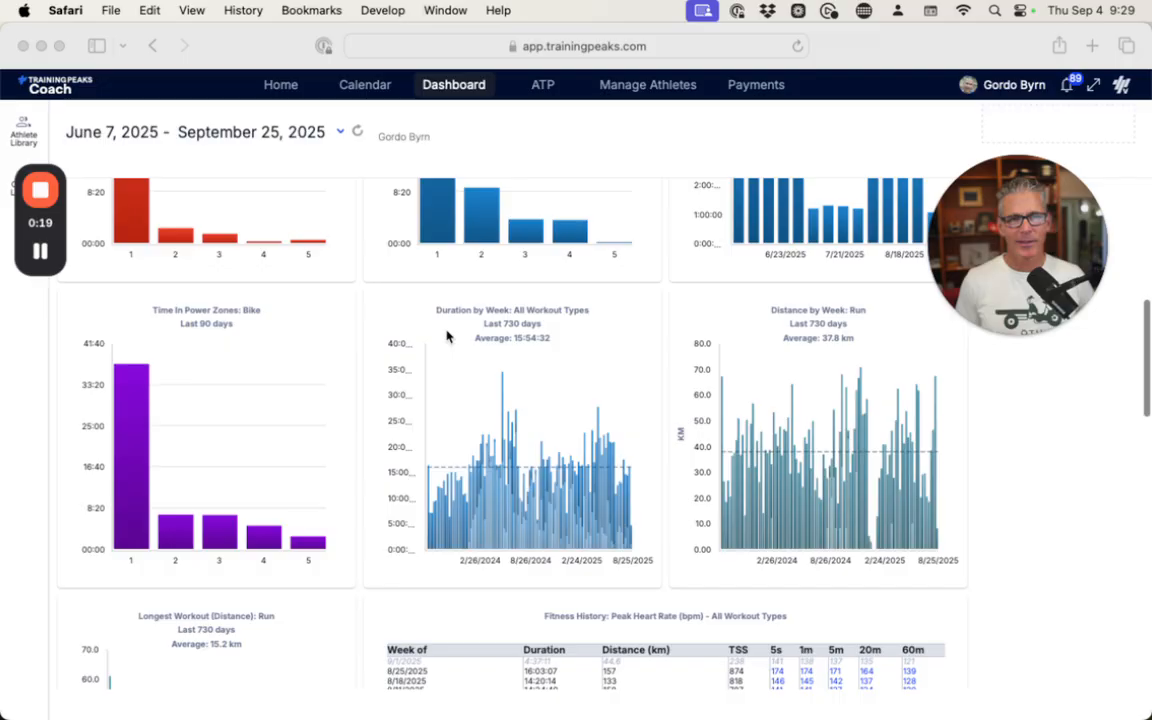
scroll(down, 3)
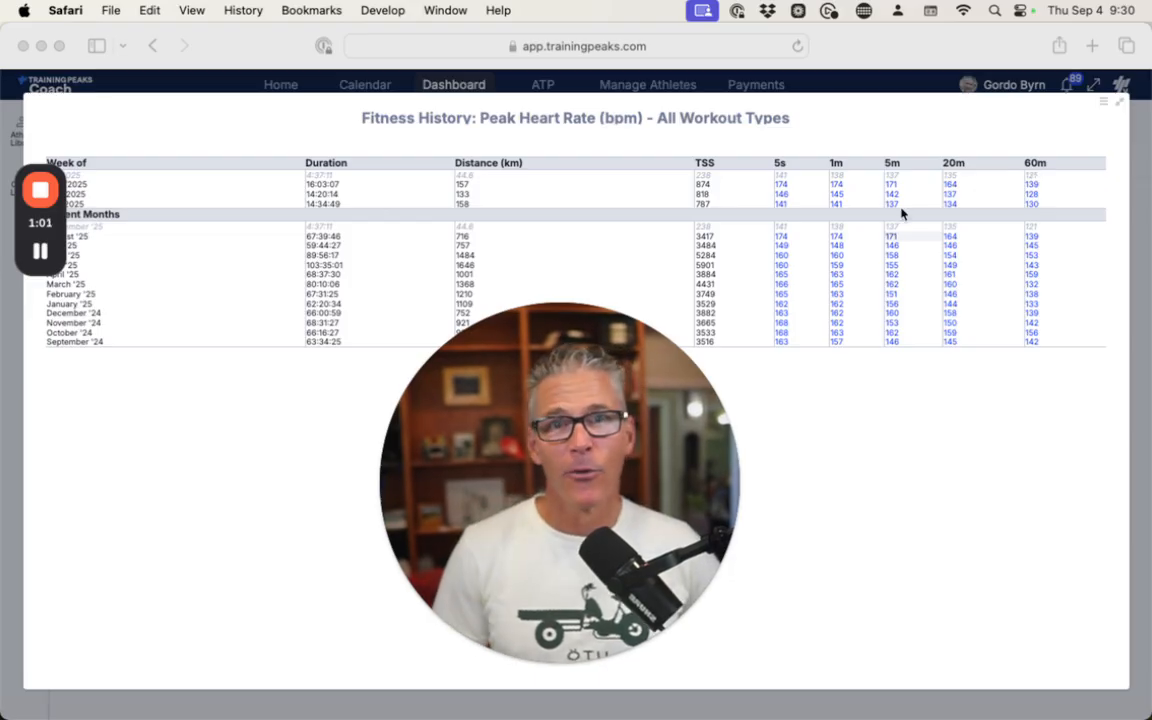
mouse_move(379, 306)
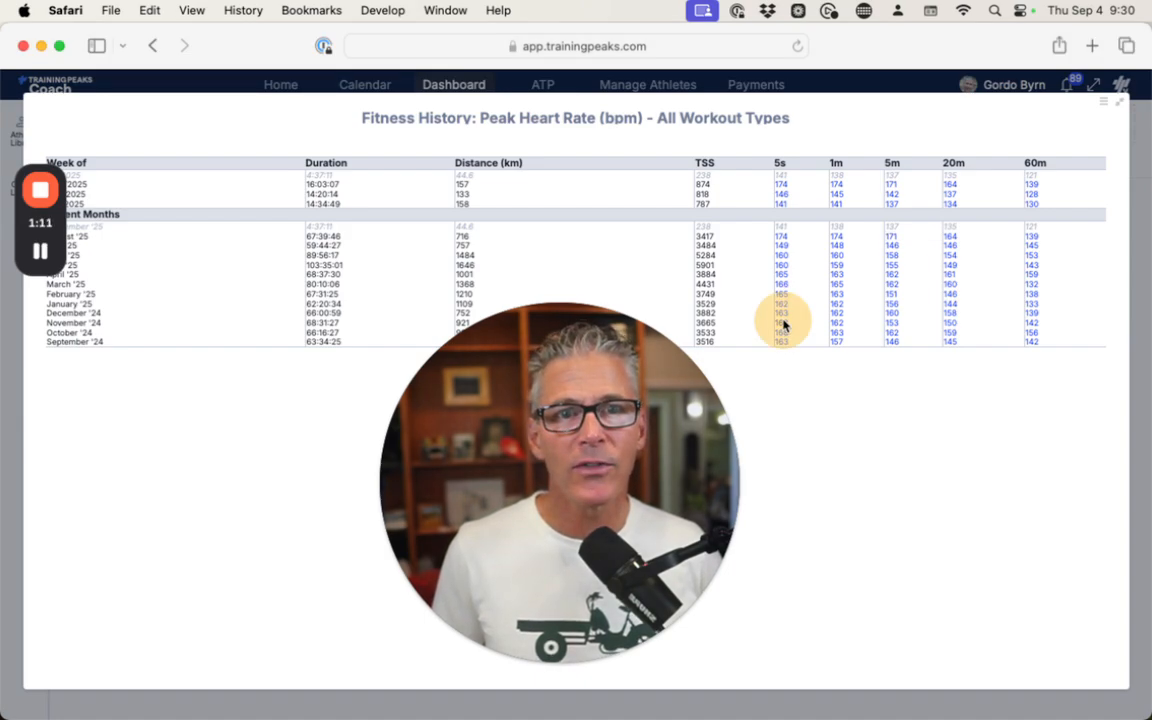
mouse_move(782, 323)
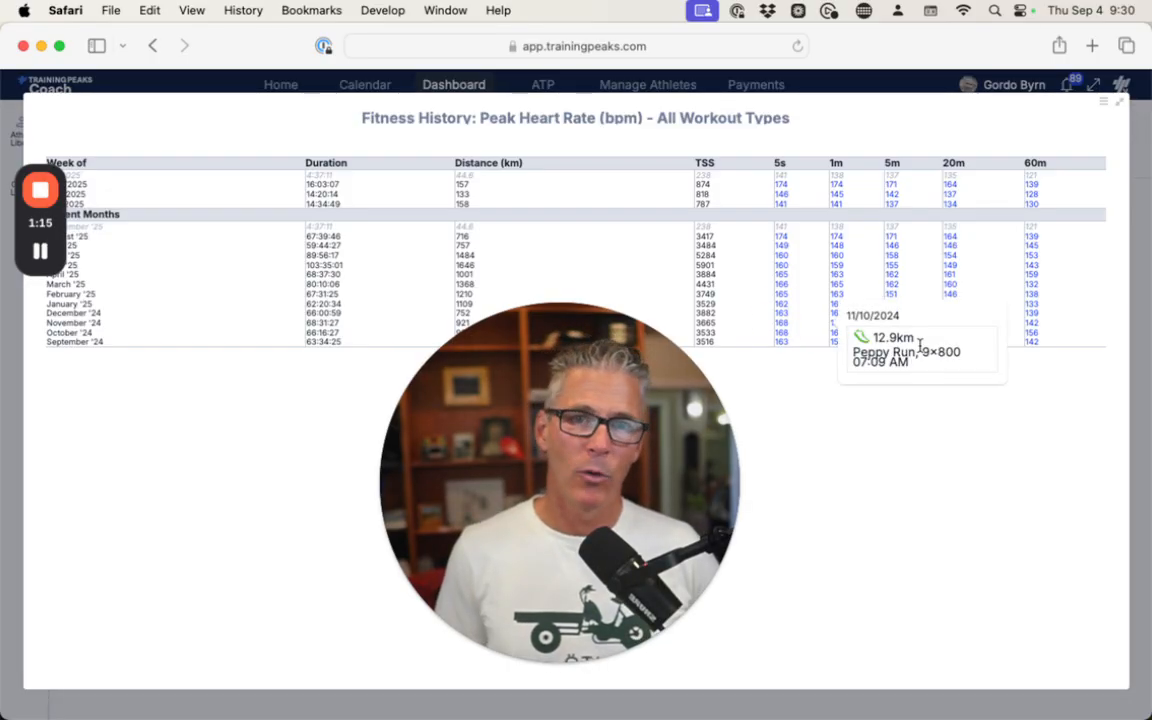
Open the Nov 10, 2024 Peppy Run 9×800 workout and switch to its Analyze view.
click(910, 350)
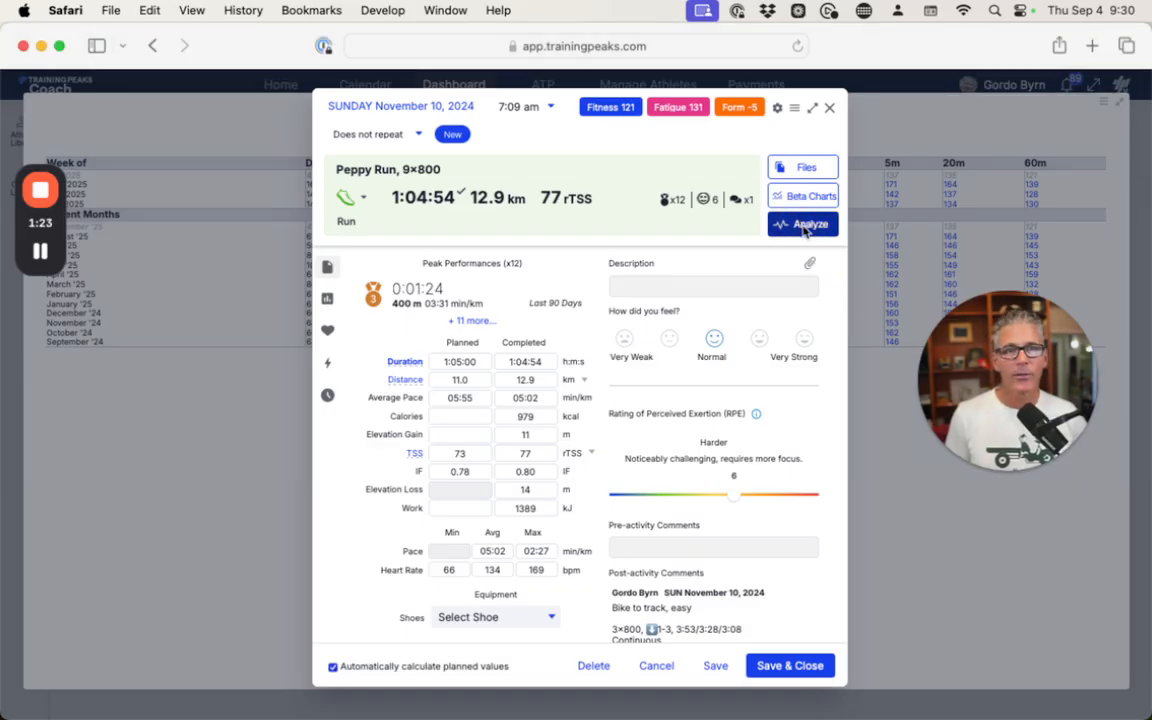
click(802, 224)
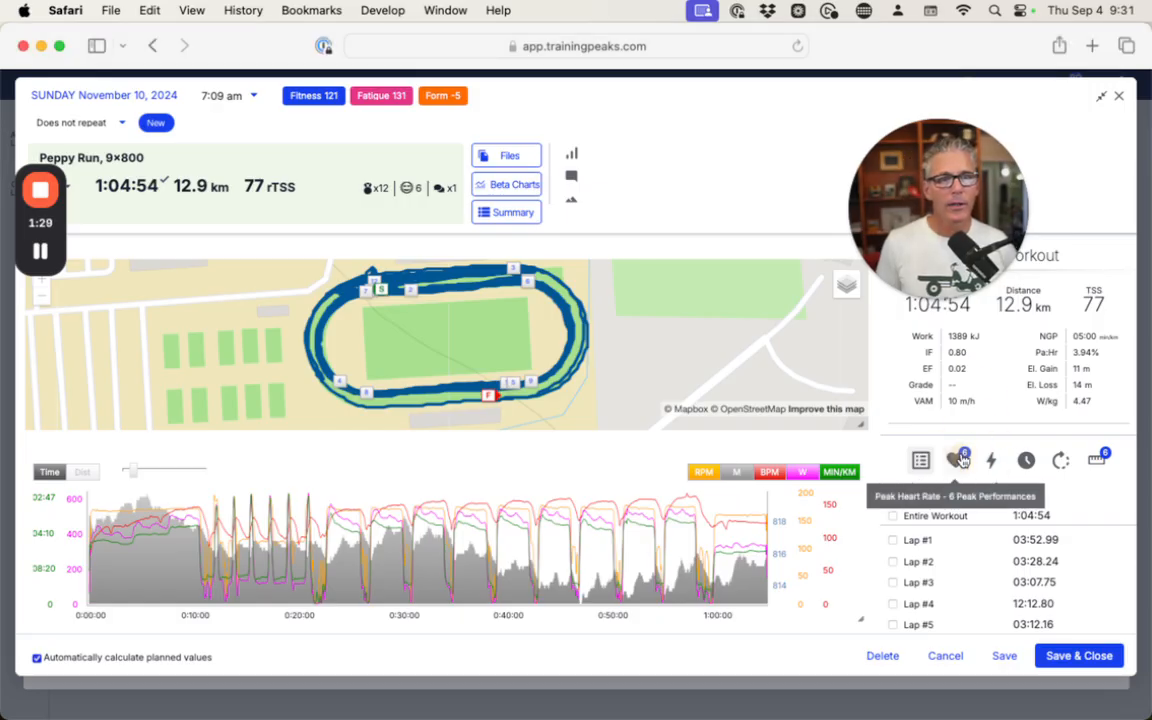
Show the Peppy Run's Peak Heart Rate list, starting at 168 bpm for 2 seconds.
click(956, 460)
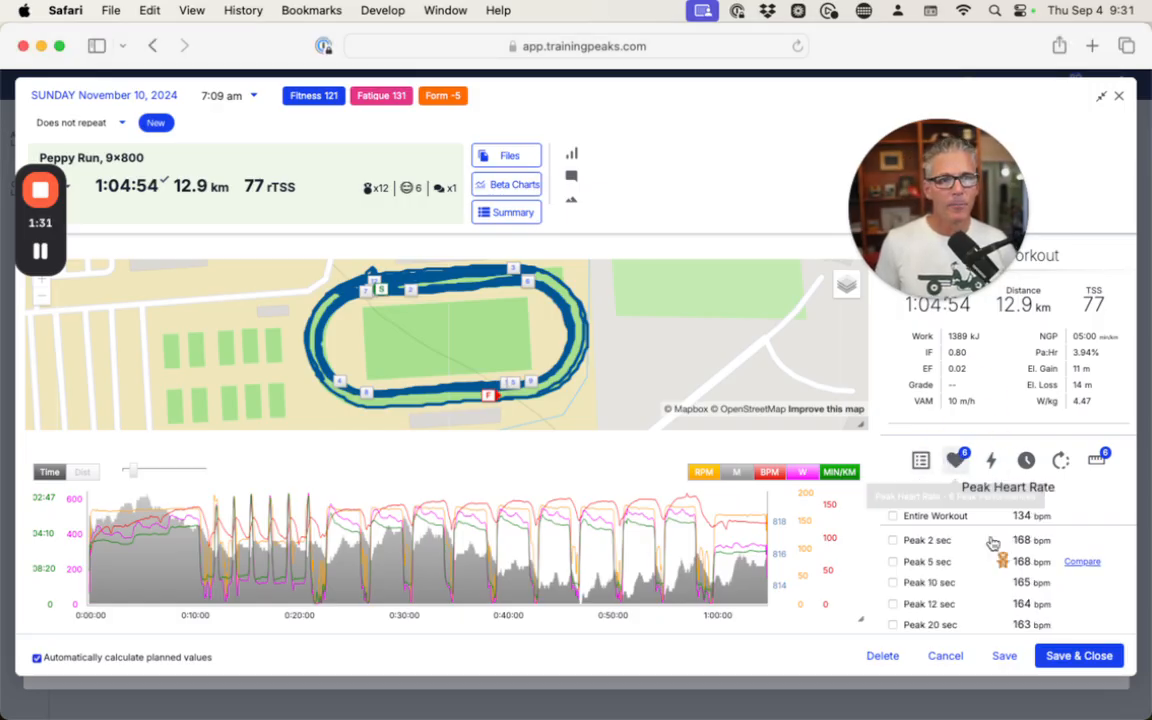
mouse_move(988, 582)
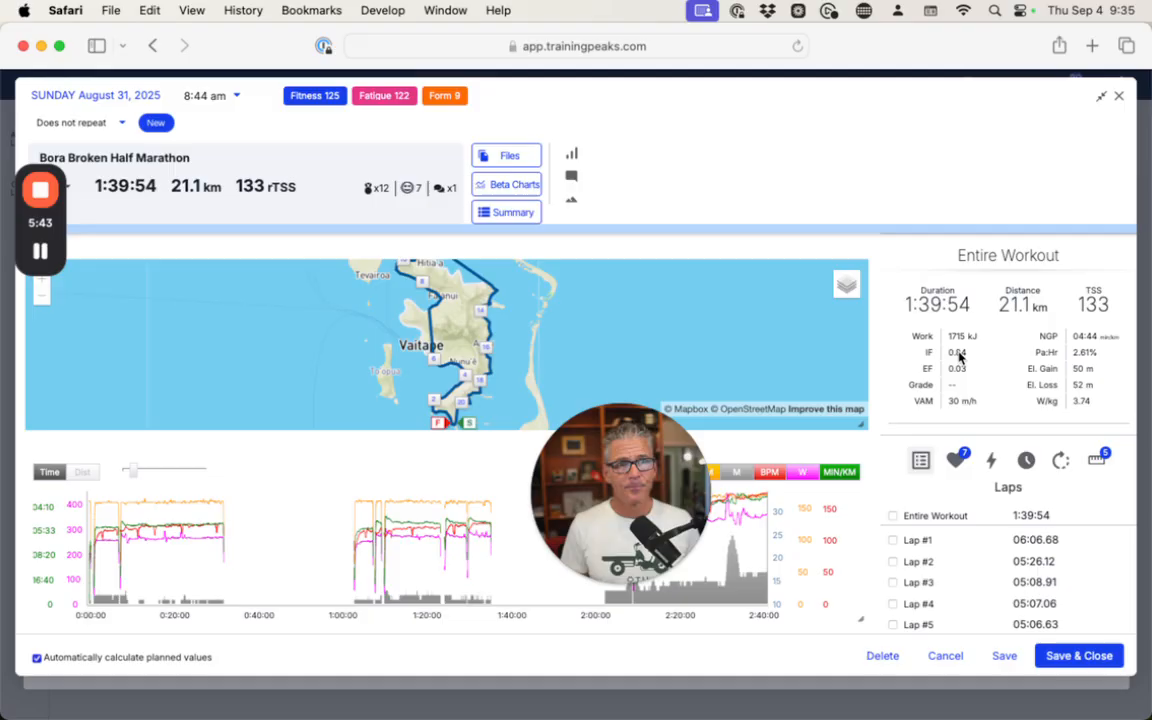
Switch the half marathon panel from Laps to Peak Heart Rate (174 down to 170 bpm).
click(955, 461)
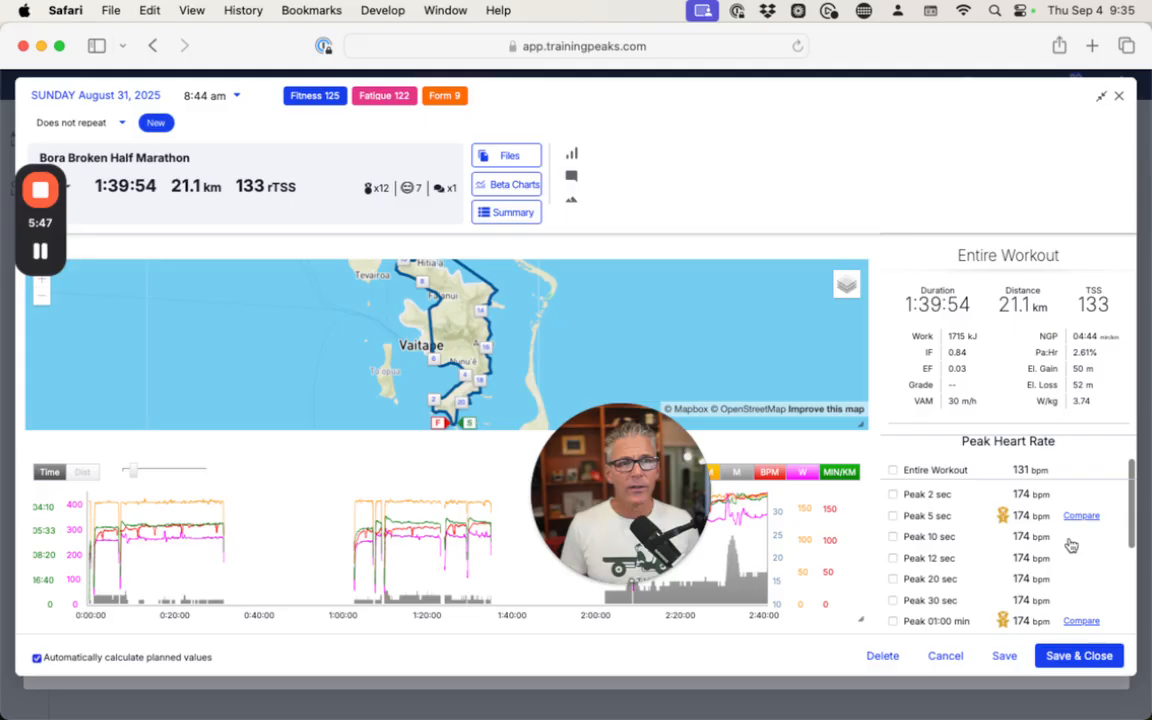
scroll(down, 3)
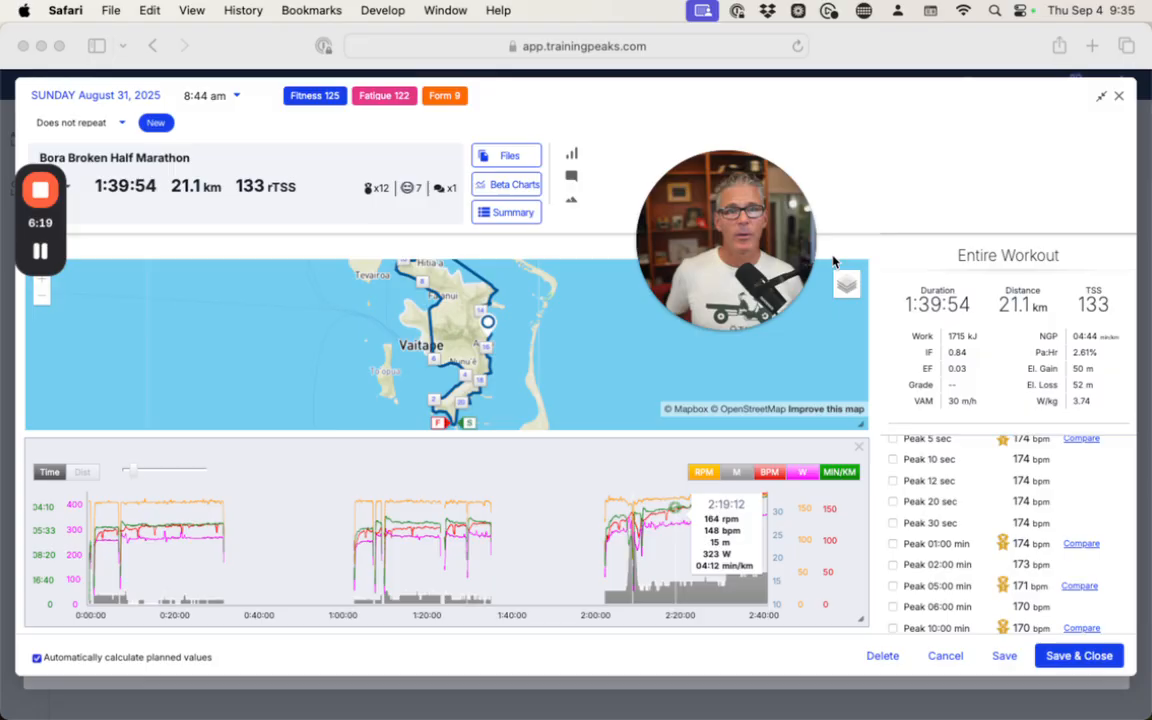
mouse_move(284, 547)
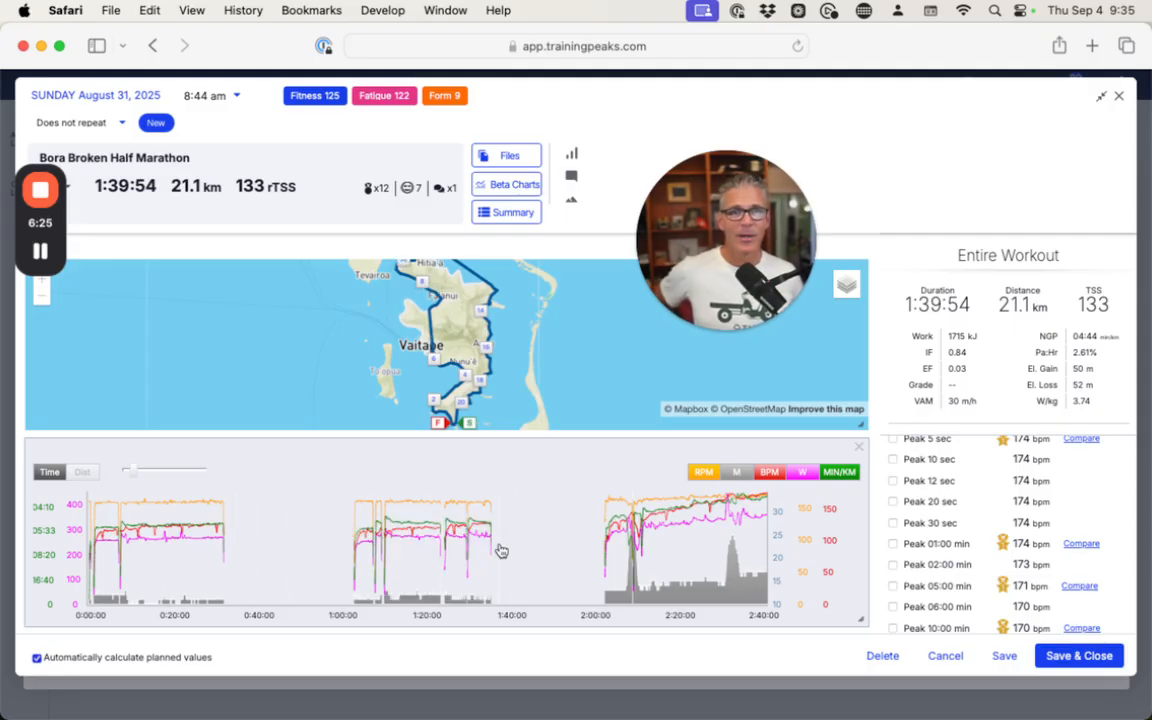
mouse_move(655, 538)
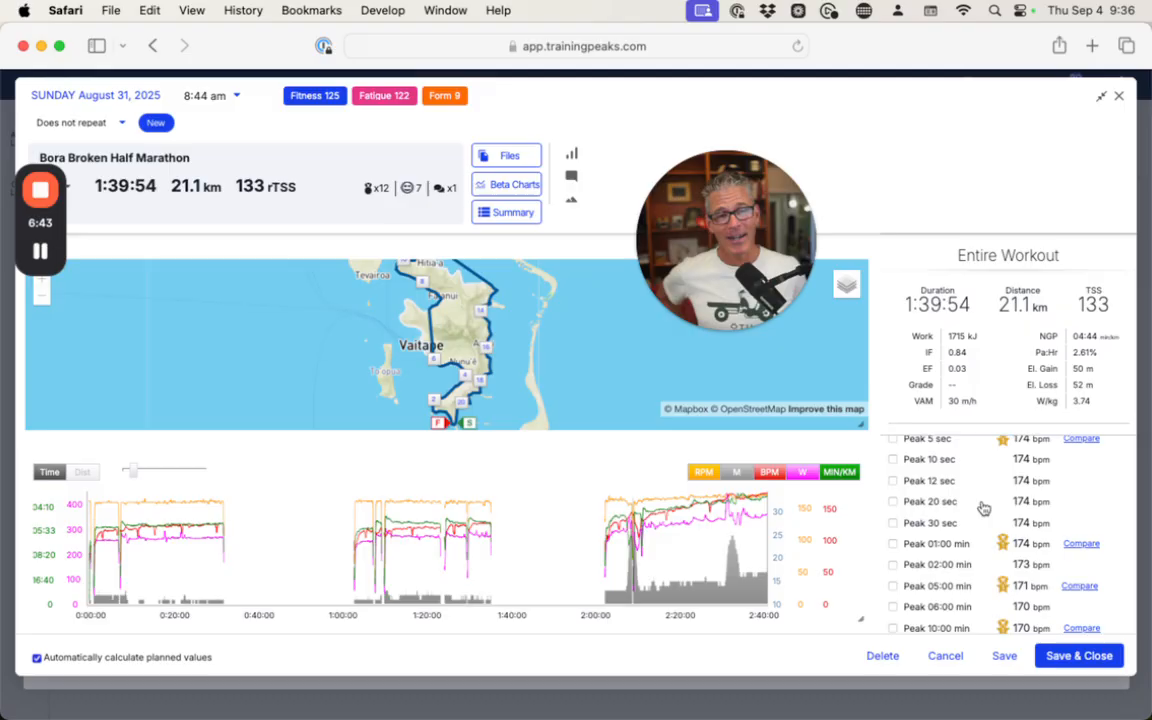
scroll(down, 3)
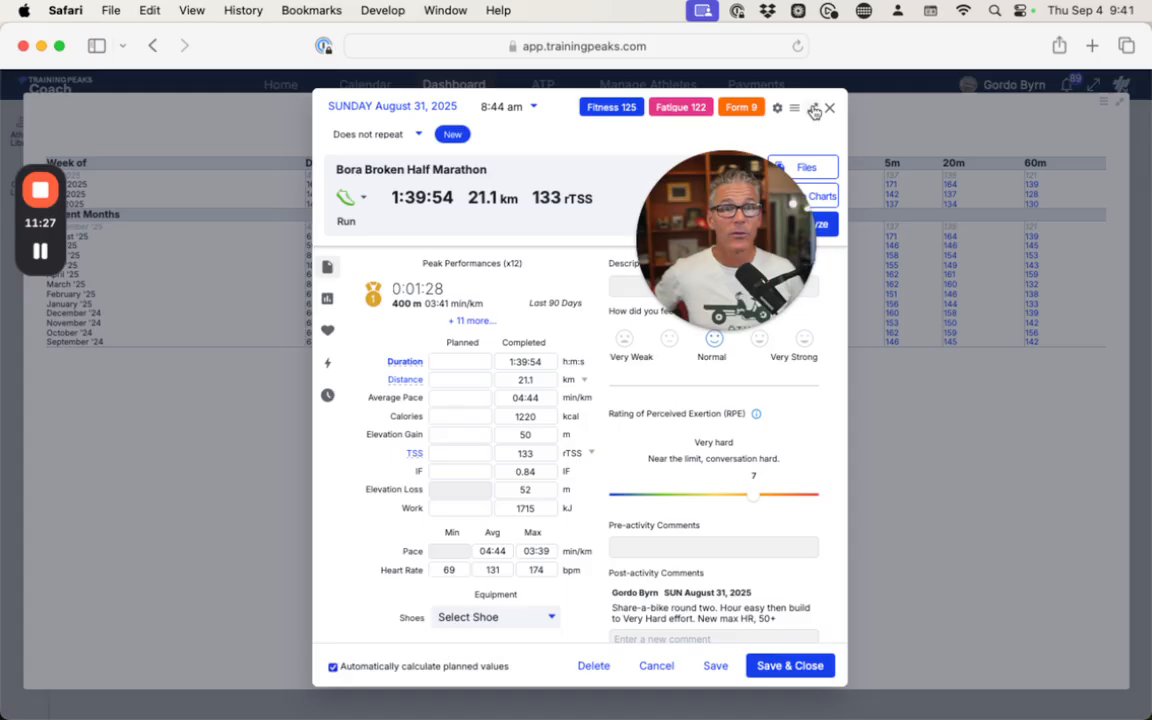
Close the Aug 31 half marathon workout window.
click(828, 107)
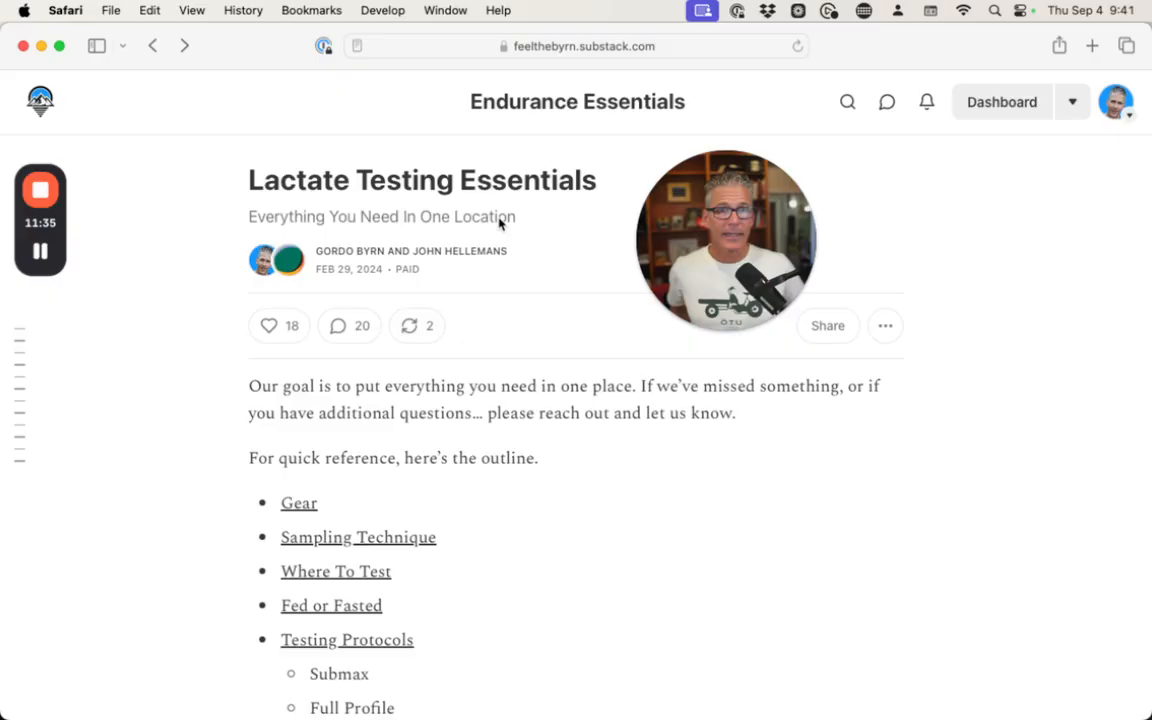
mouse_move(478, 480)
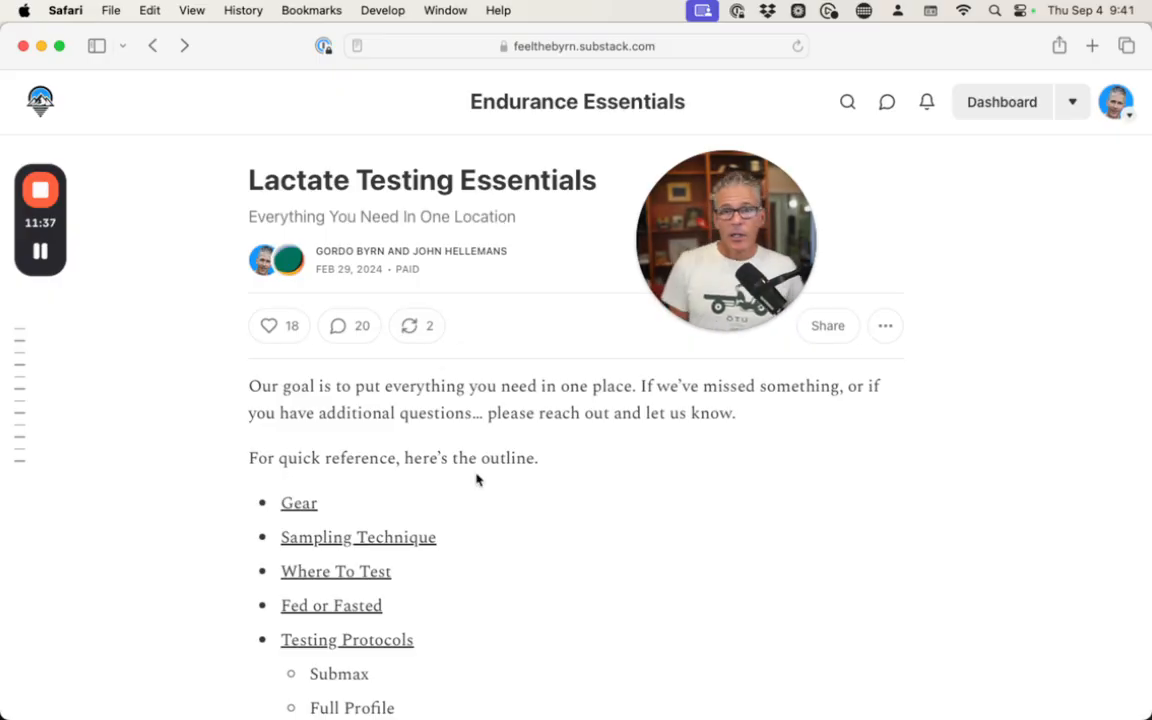
Scroll the Substack article to the Normal/Steep/Linear/Flat lactate curve figure.
scroll(down, 3)
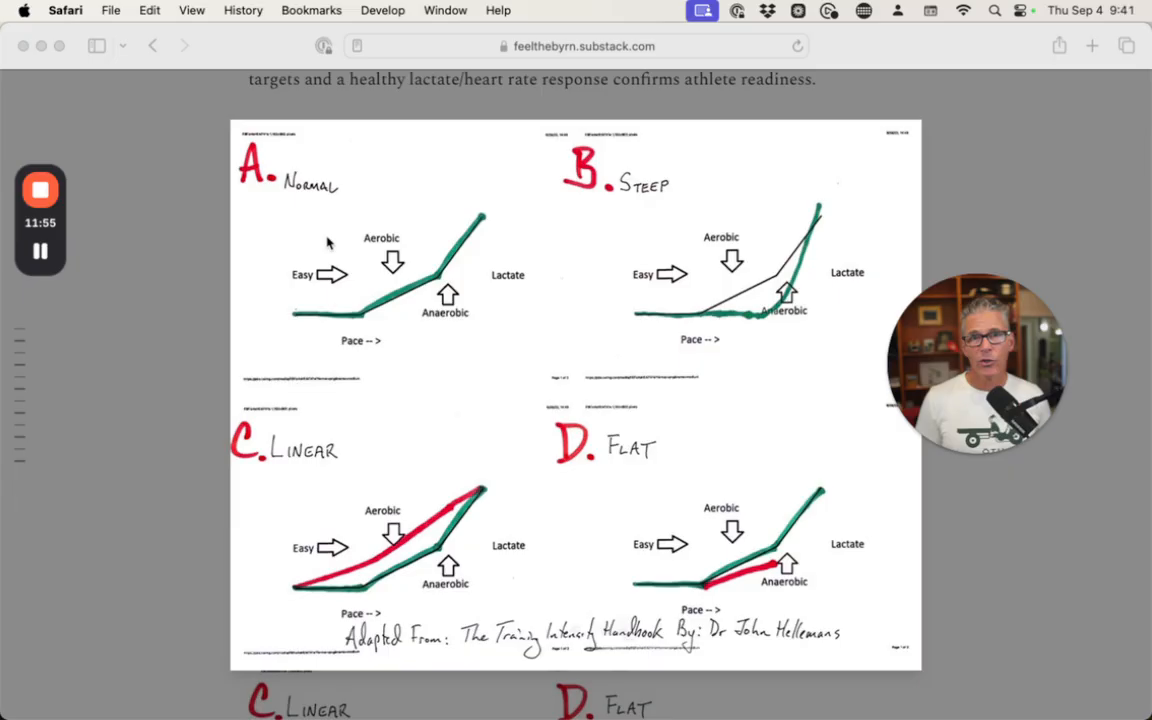
mouse_move(313, 235)
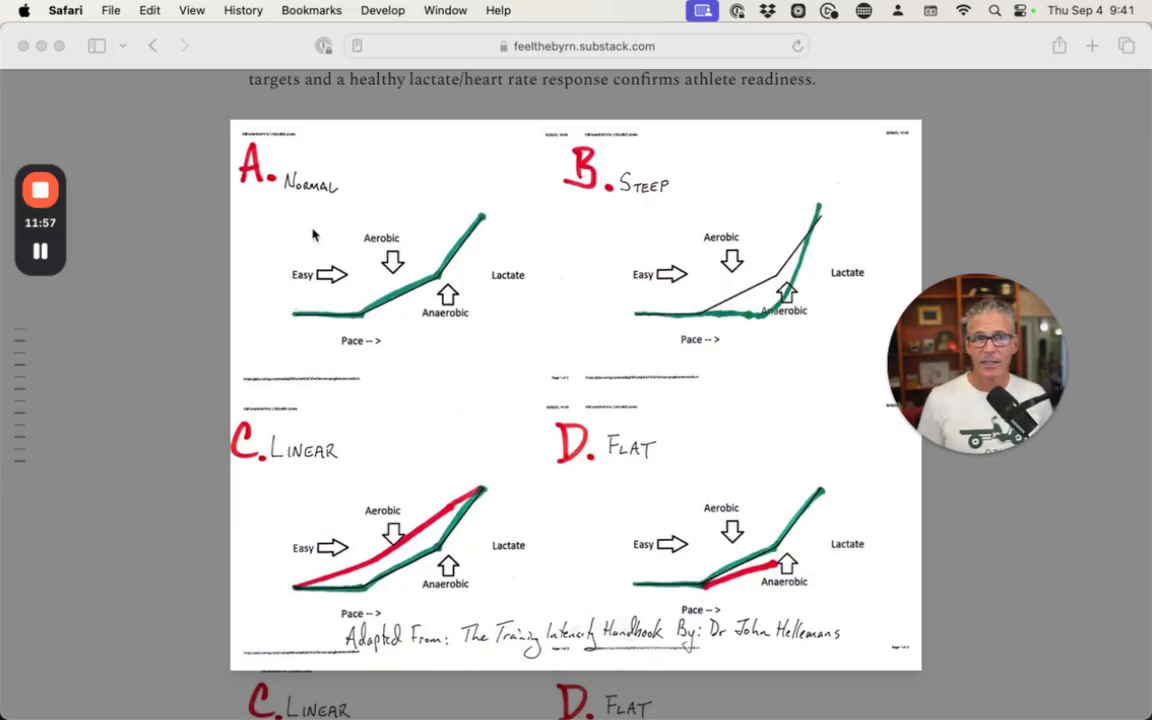
mouse_move(369, 323)
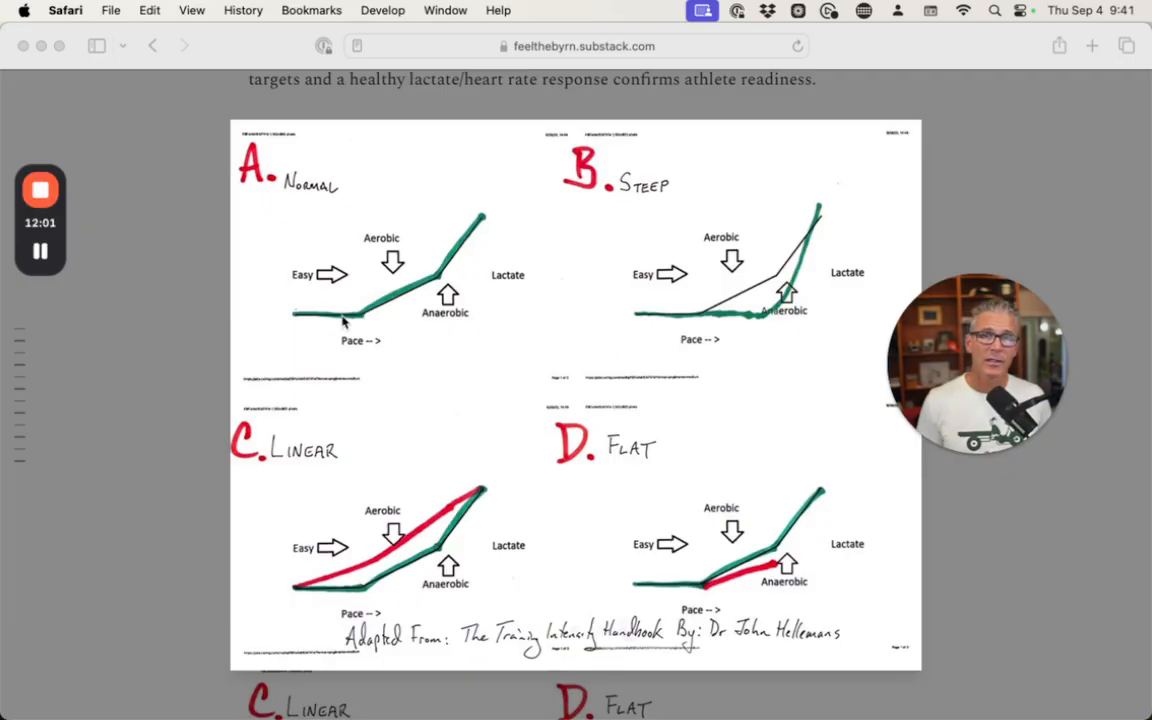
mouse_move(428, 289)
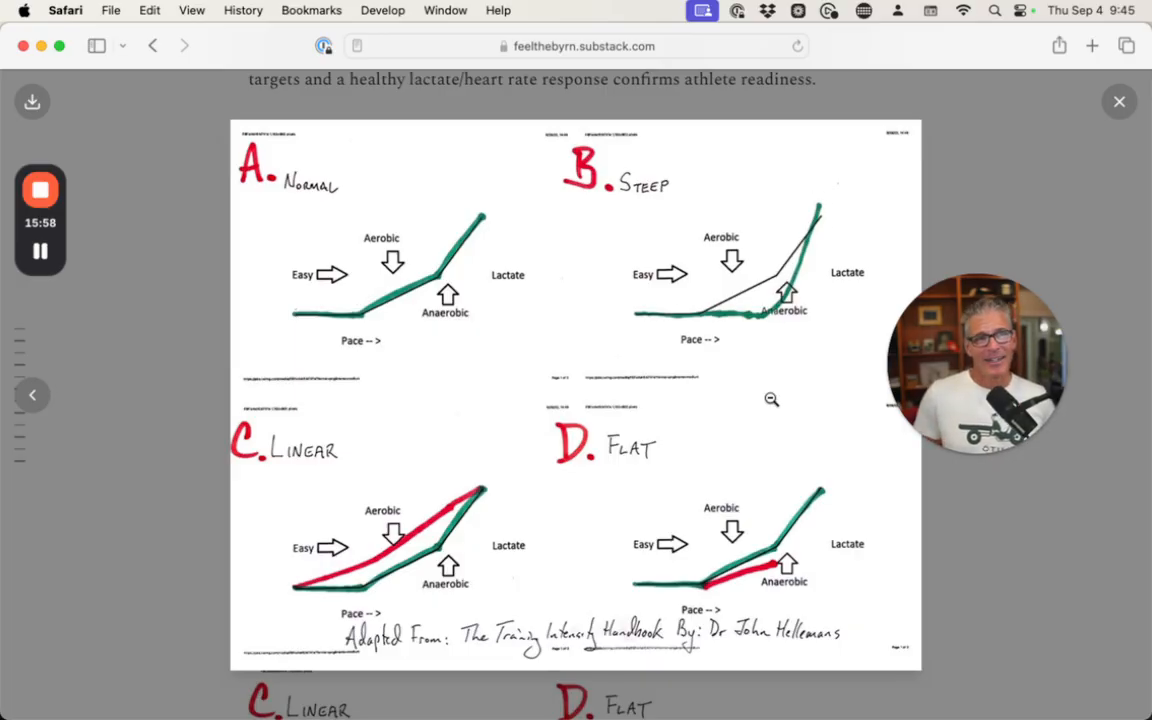
mouse_move(828, 412)
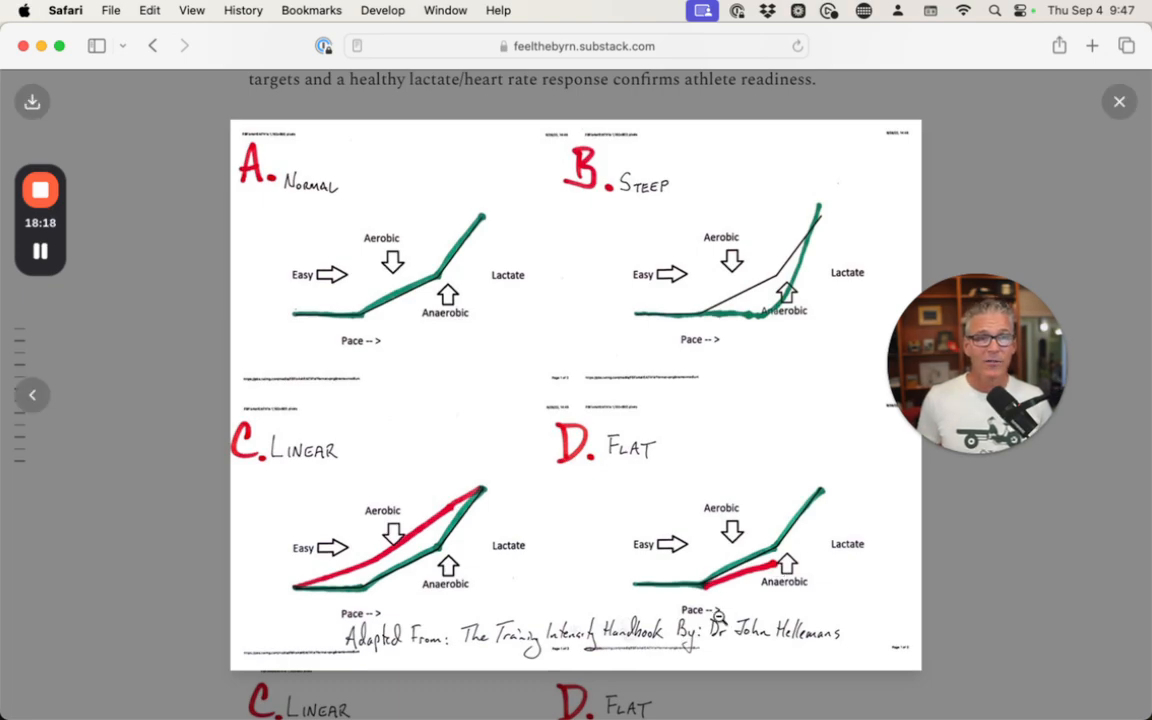
mouse_move(760, 510)
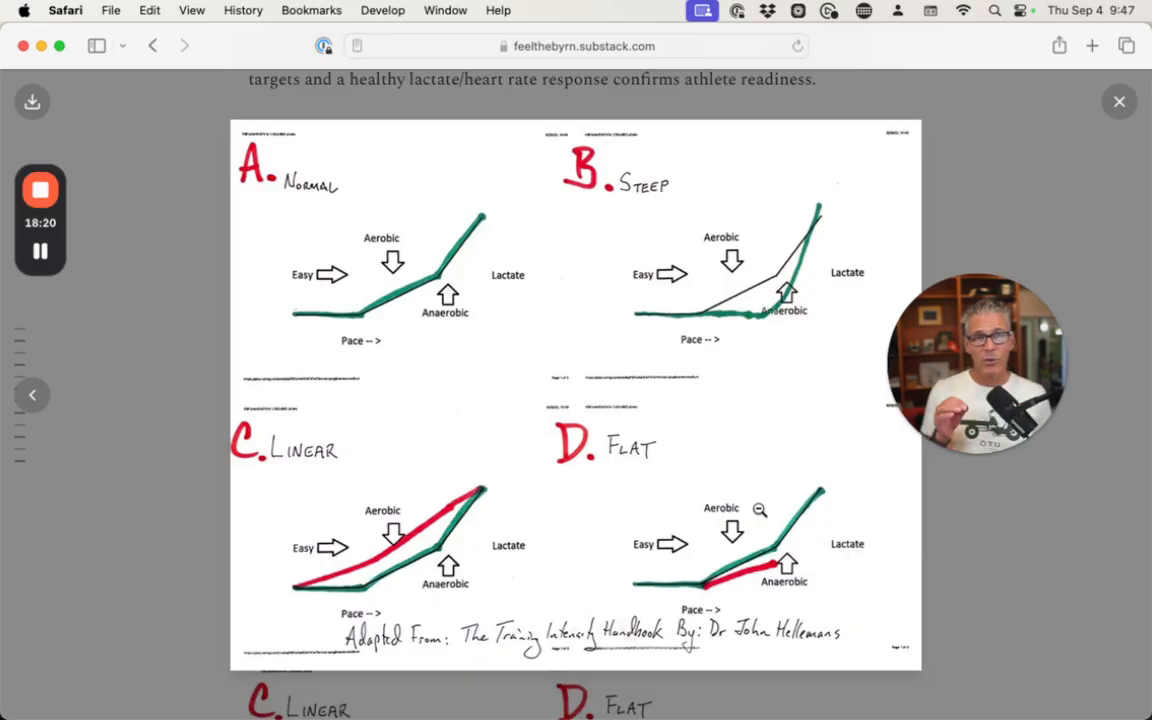